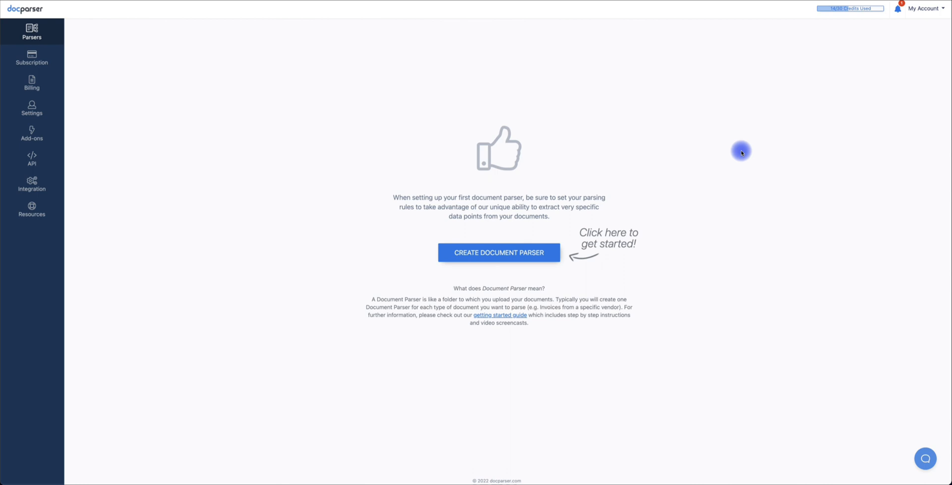
mouse_move(569, 189)
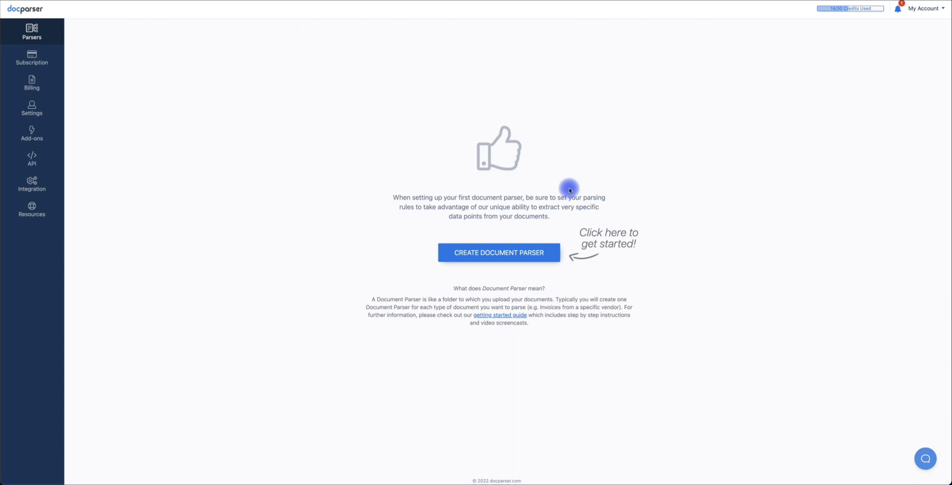
Step: Start a new document parser from the Parsers page to show the template gallery
left_click(498, 252)
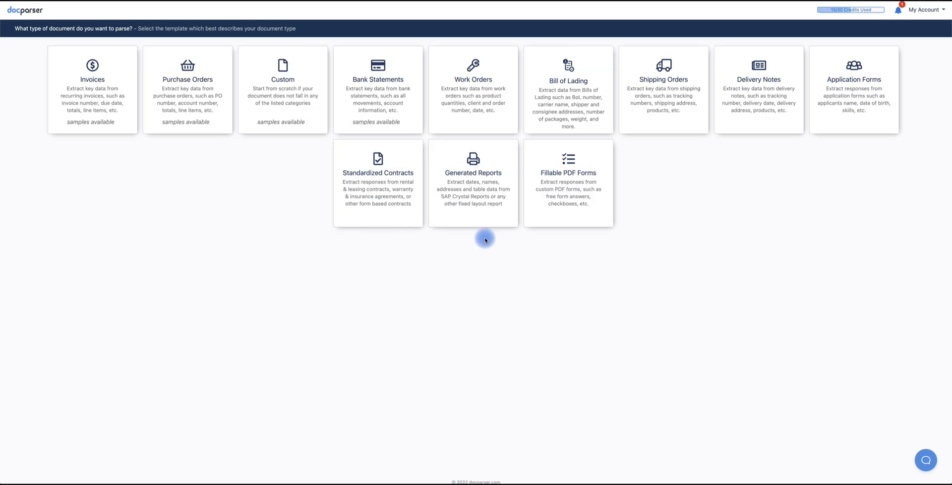
mouse_move(517, 239)
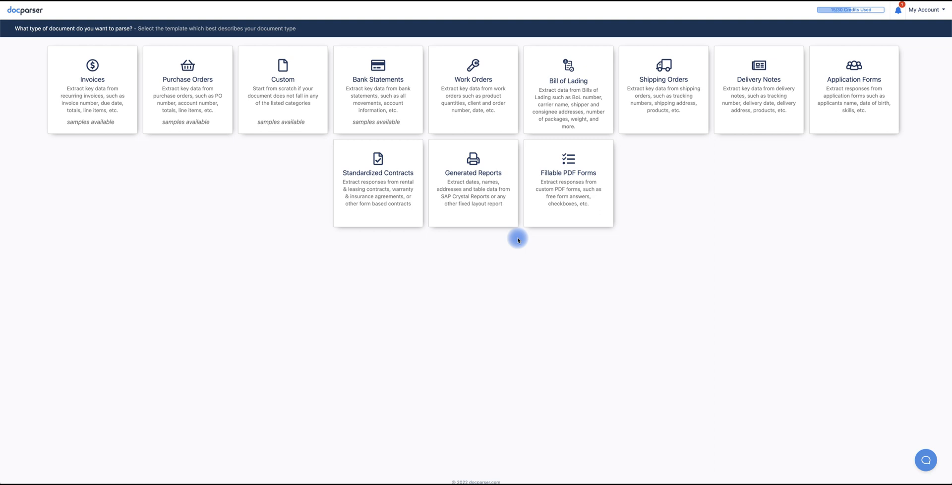
mouse_move(191, 97)
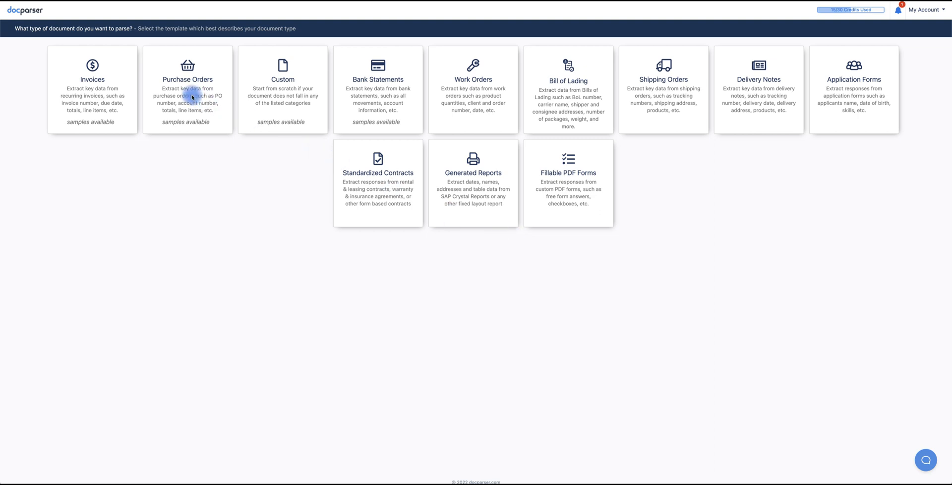
Step: Create a Purchase Orders parser named 'Bill of materials list'
left_click(191, 97)
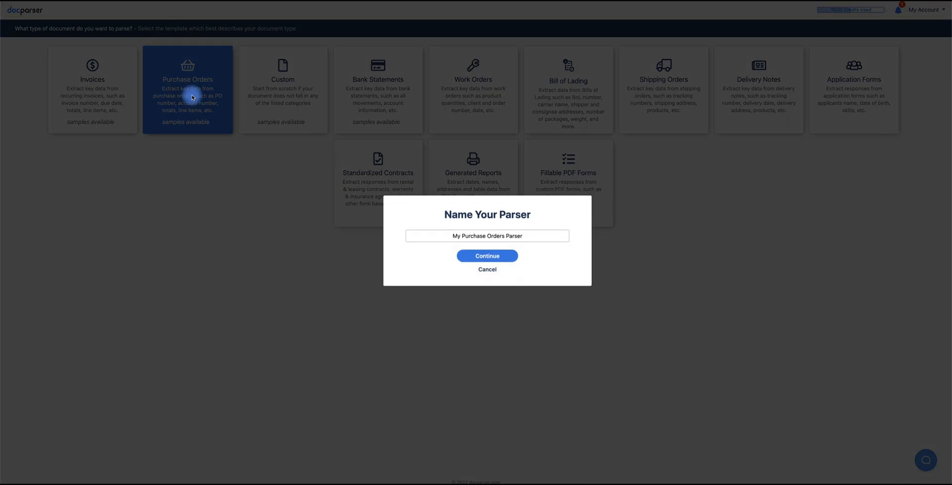
left_click(451, 238)
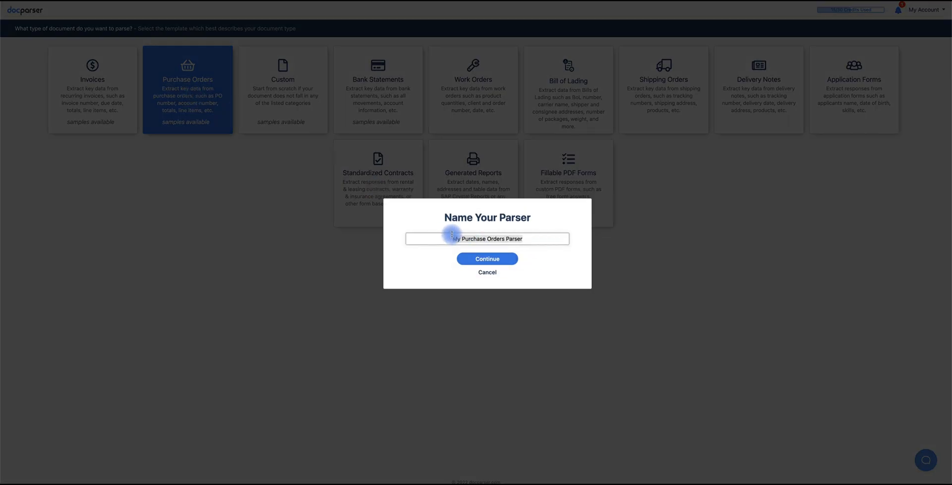
type("Bill of materials list")
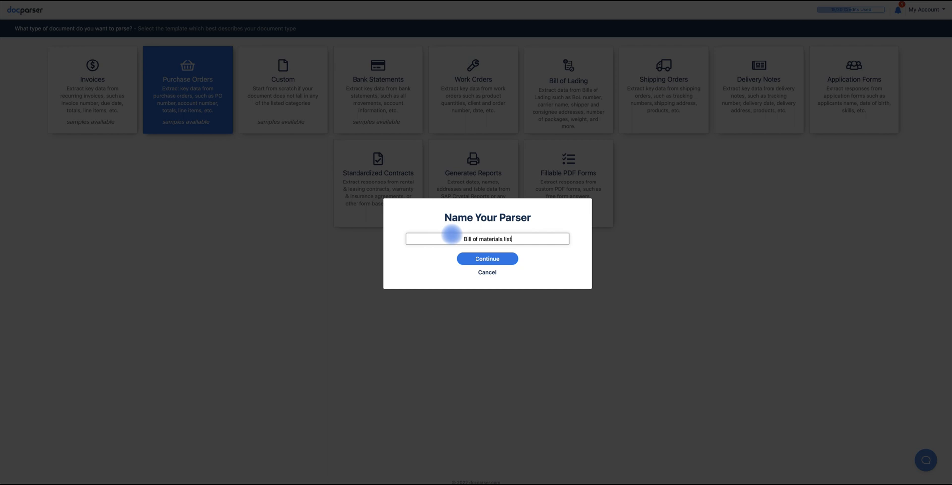
left_click(487, 258)
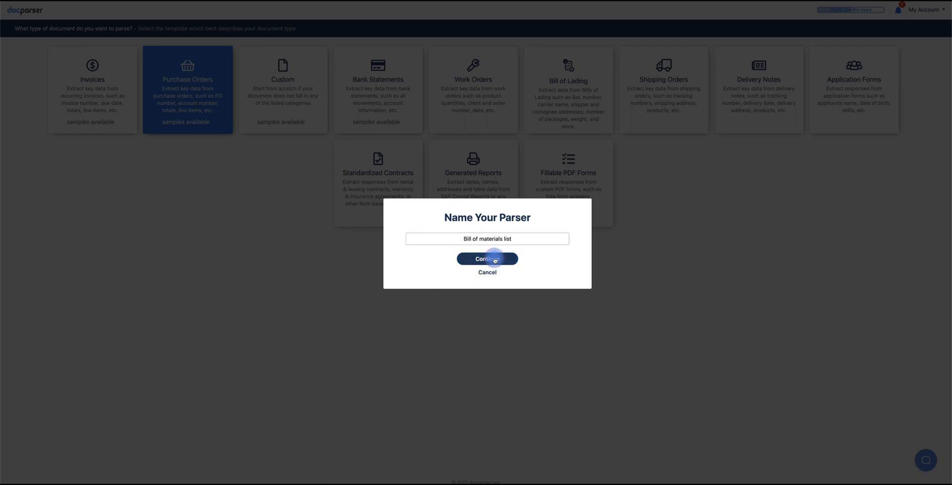
left_click(487, 258)
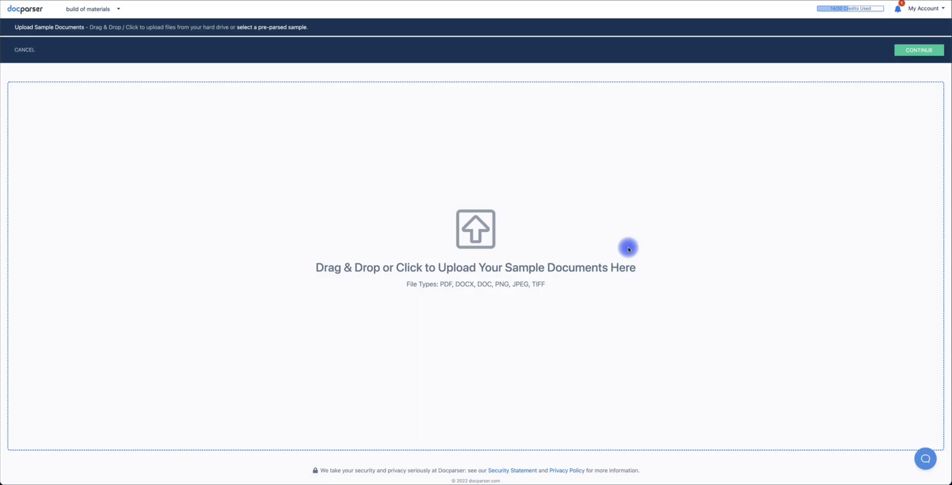
Step: Upload Consolidated Bill of Material 2.pdf as the sample document and continue
left_click(476, 229)
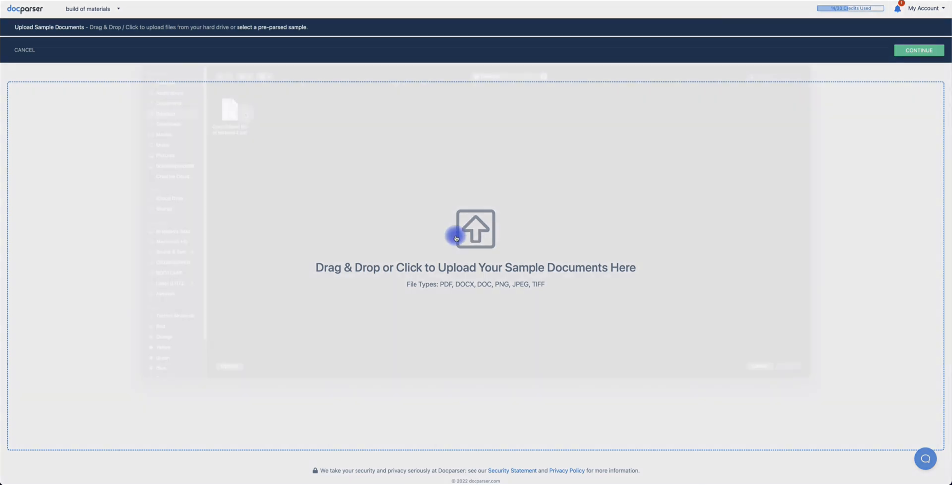
left_click(453, 236)
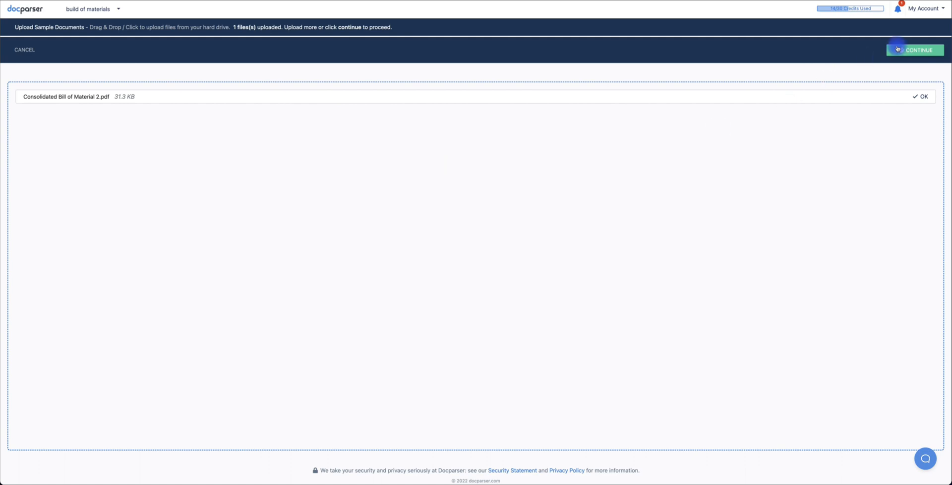
left_click(898, 49)
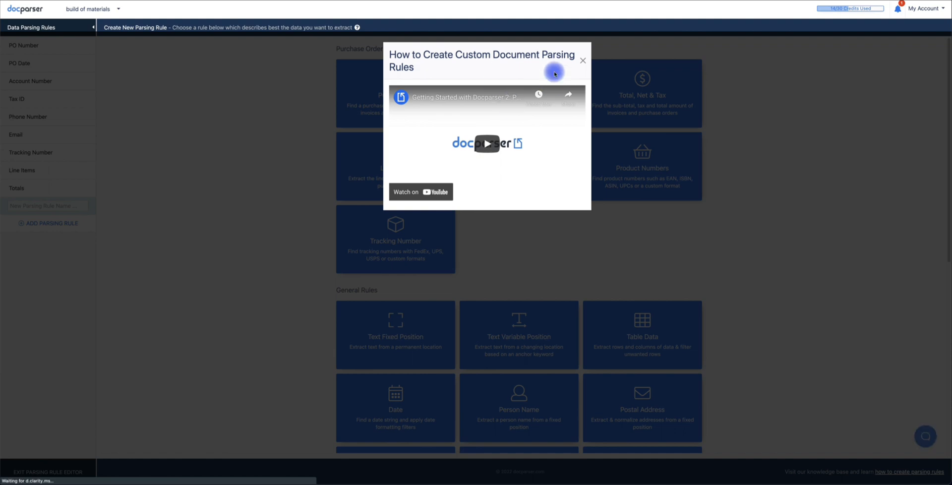
Step: Dismiss the tutorial video popup covering the parsing-rule editor
left_click(582, 59)
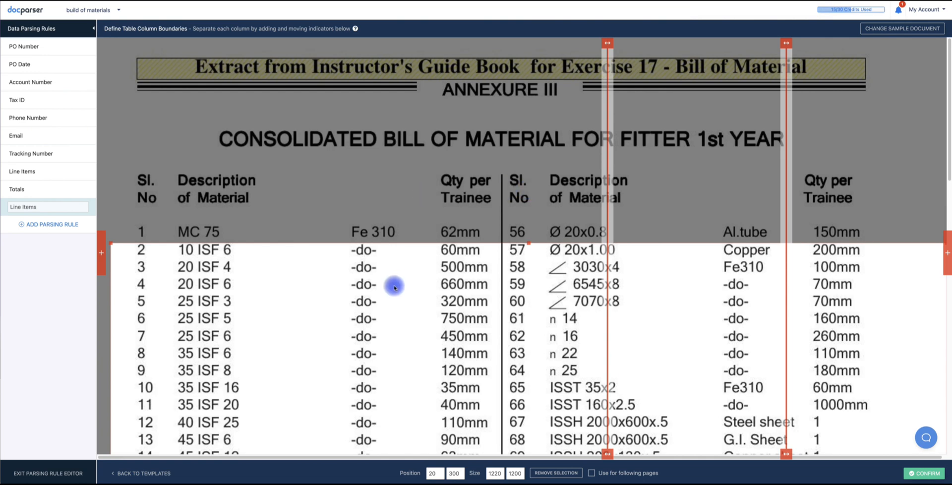
mouse_move(298, 268)
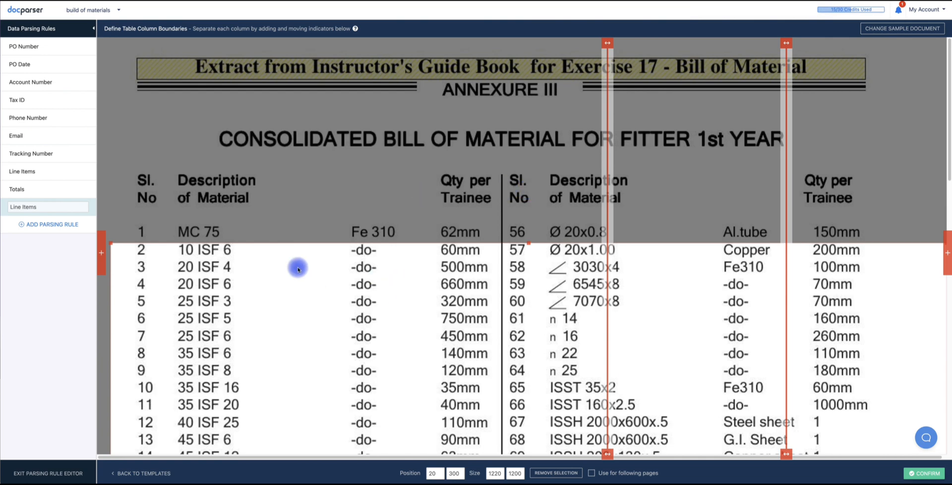
Step: Scroll through the BOM PDF while aligning boundaries around the Sl. No column
scroll("down", 3)
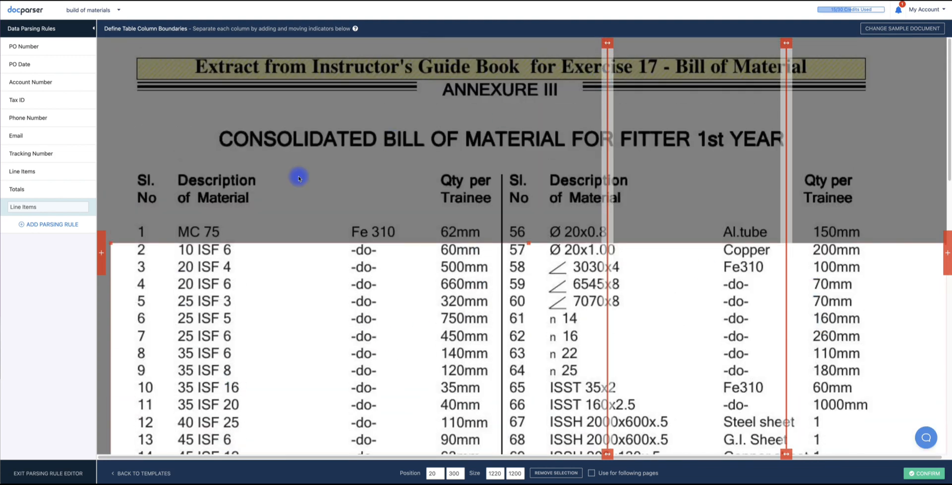
mouse_move(579, 194)
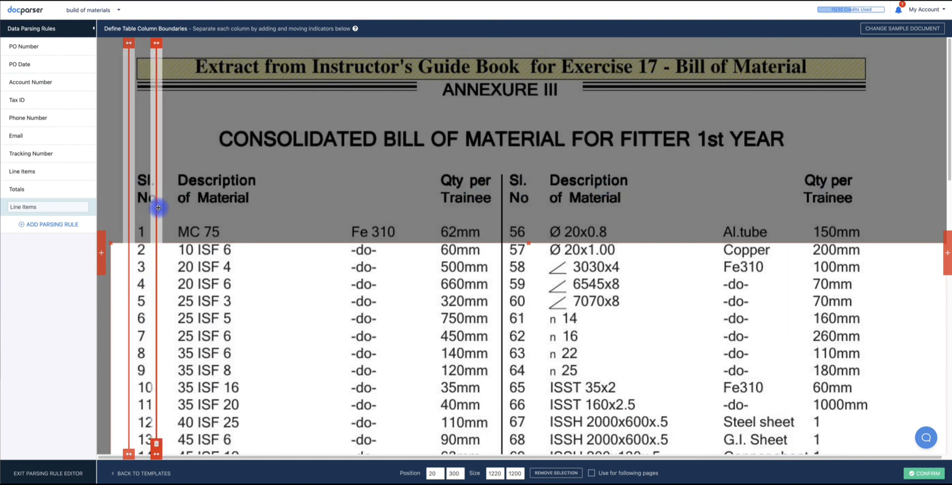
scroll("down", 3)
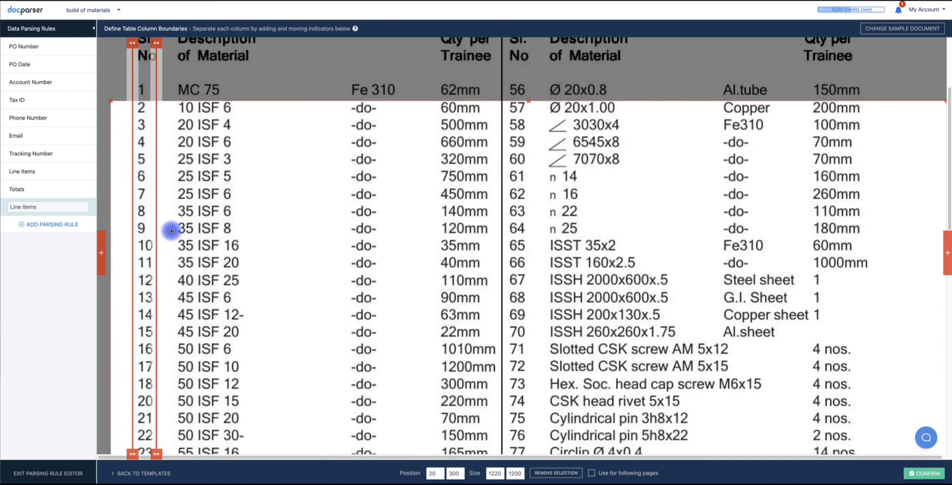
scroll("down", 3)
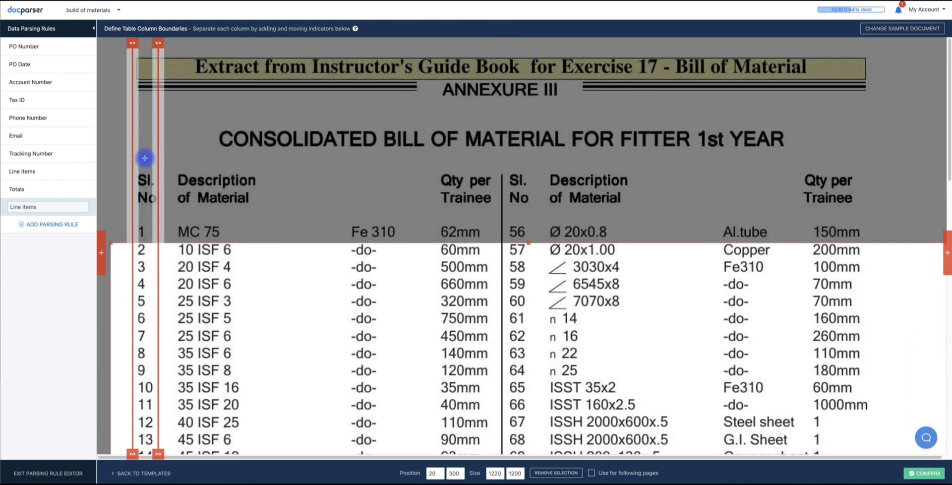
scroll("down", 3)
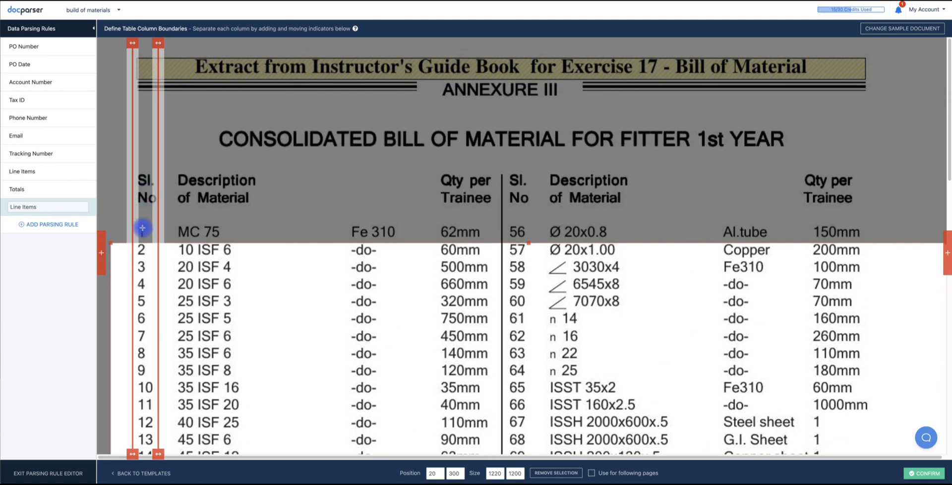
scroll("down", 3)
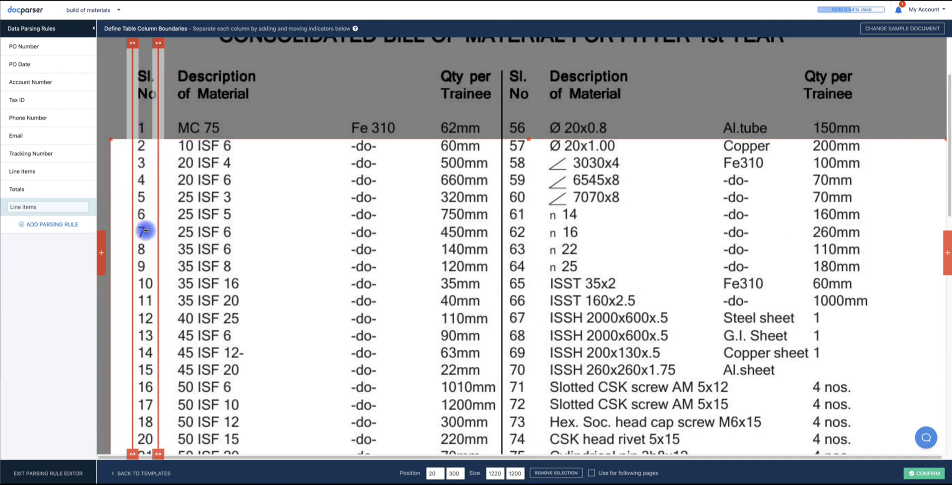
mouse_move(191, 163)
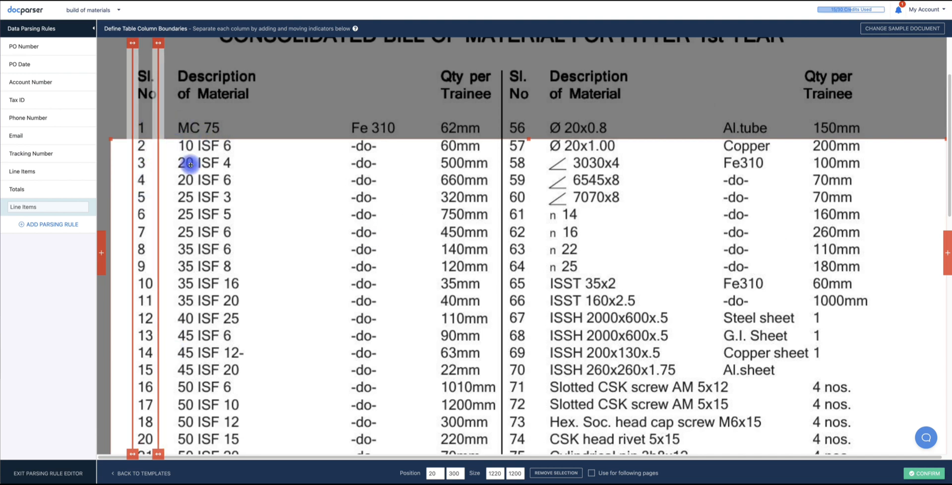
scroll("down", 3)
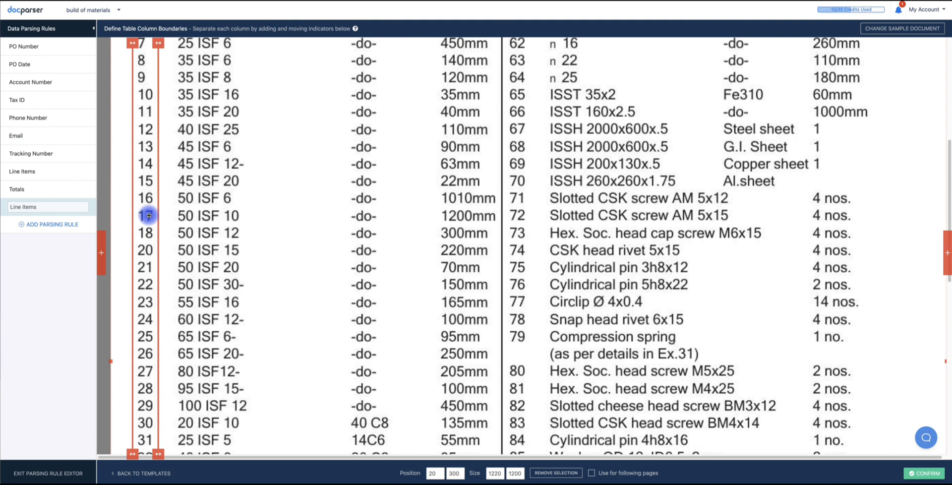
scroll("down", 3)
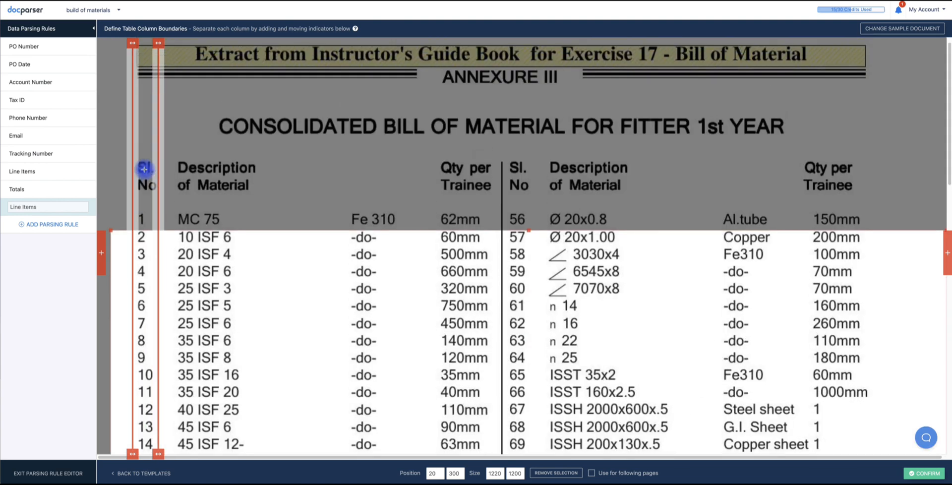
Step: Place a column boundary after the description column
scroll("down", 3)
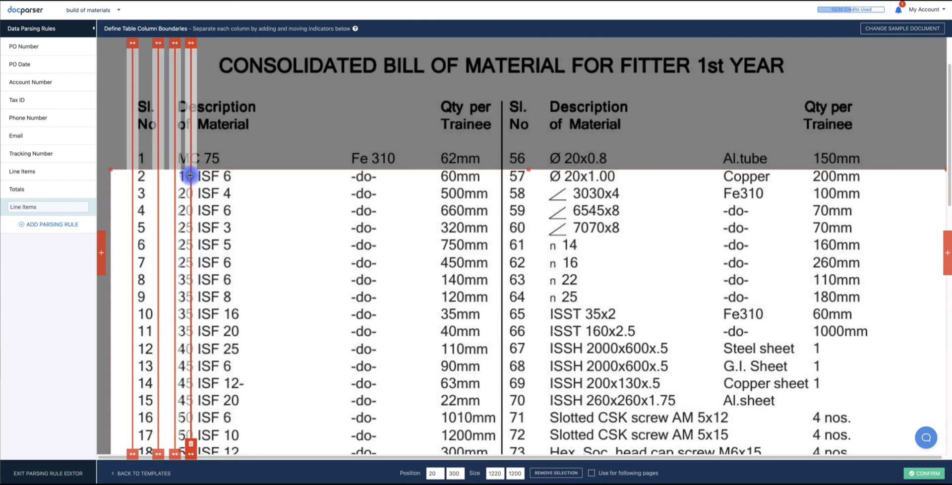
left_click_drag(192, 176, 248, 184)
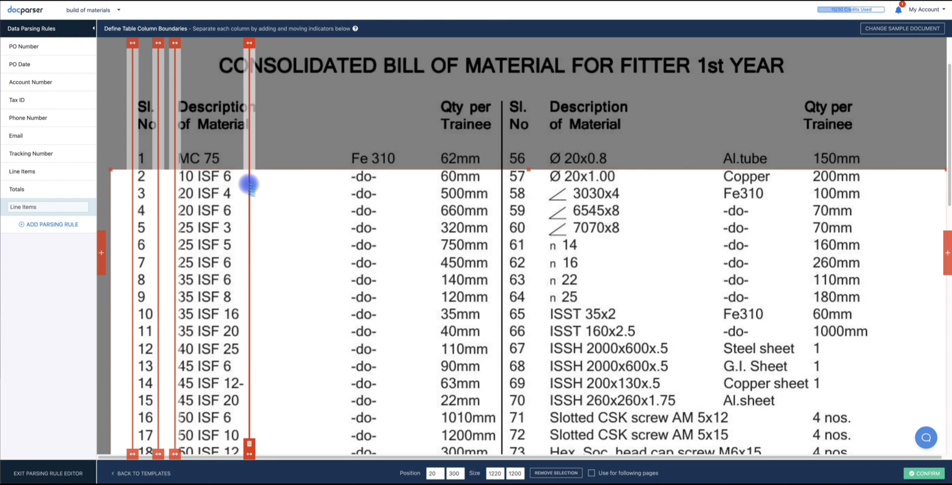
scroll("down", 3)
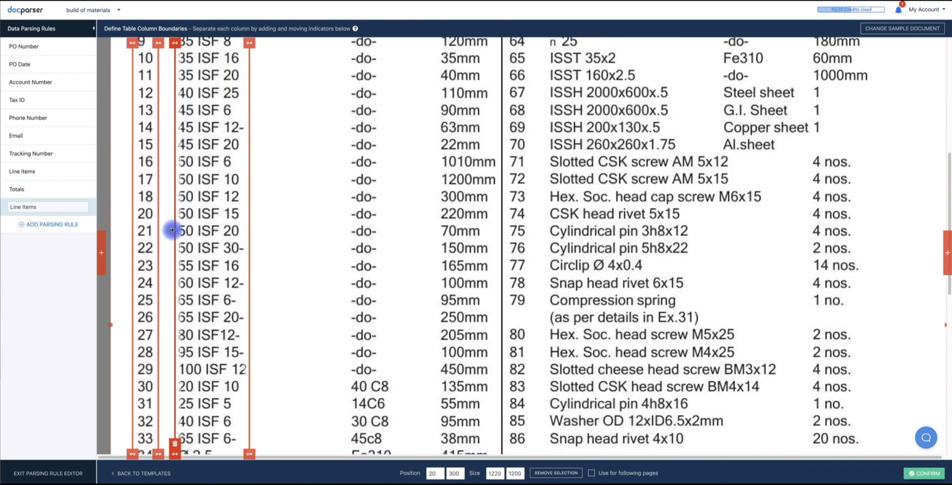
scroll("down", 3)
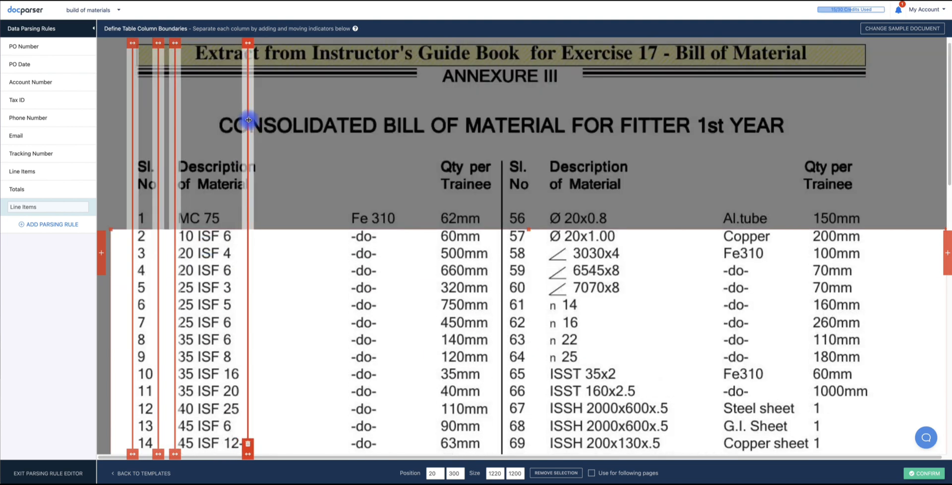
scroll("down", 3)
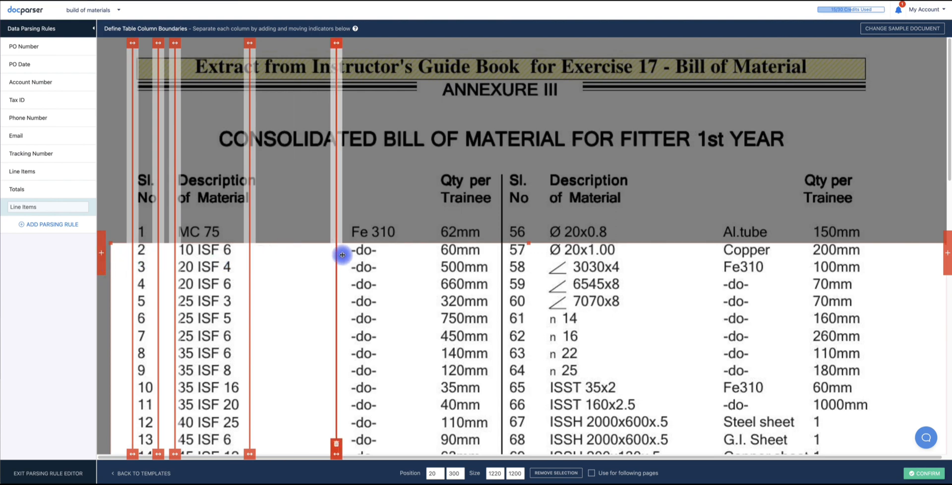
scroll("down", 3)
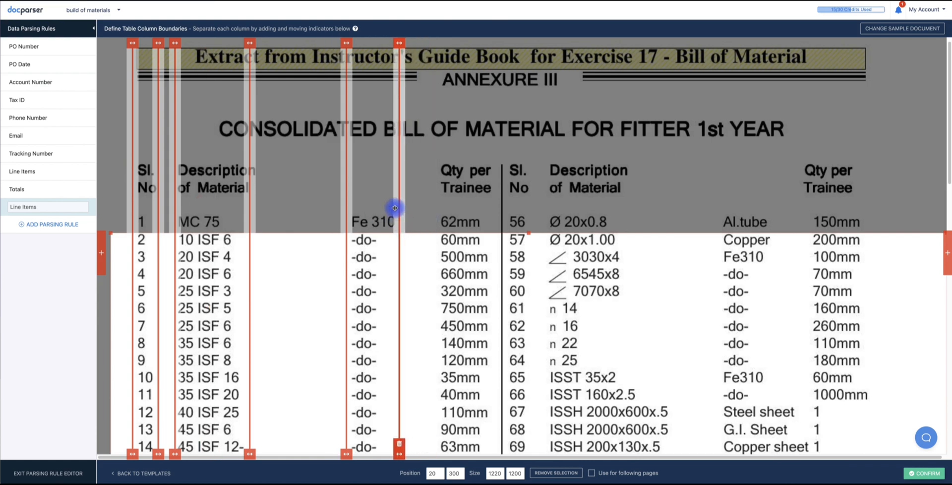
scroll("down", 3)
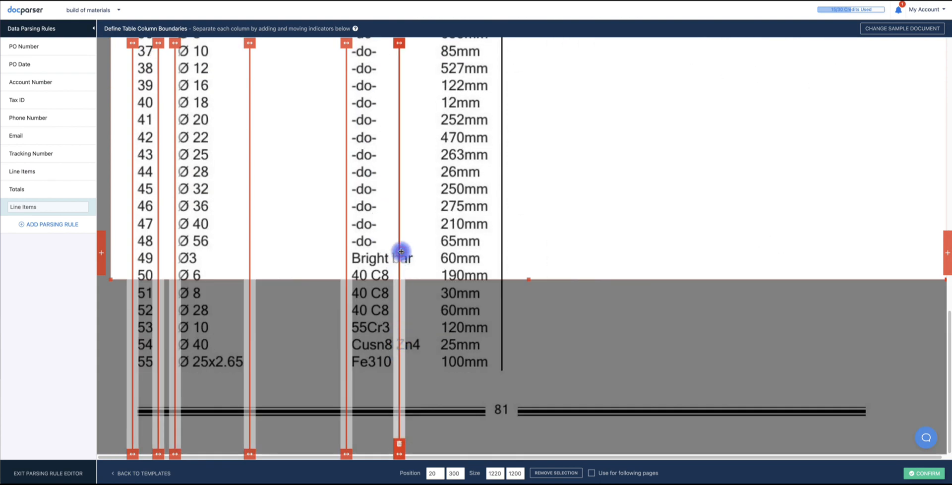
Step: Widen the material column so long entries fit, checking alignment down the page
left_click_drag(399, 251, 423, 254)
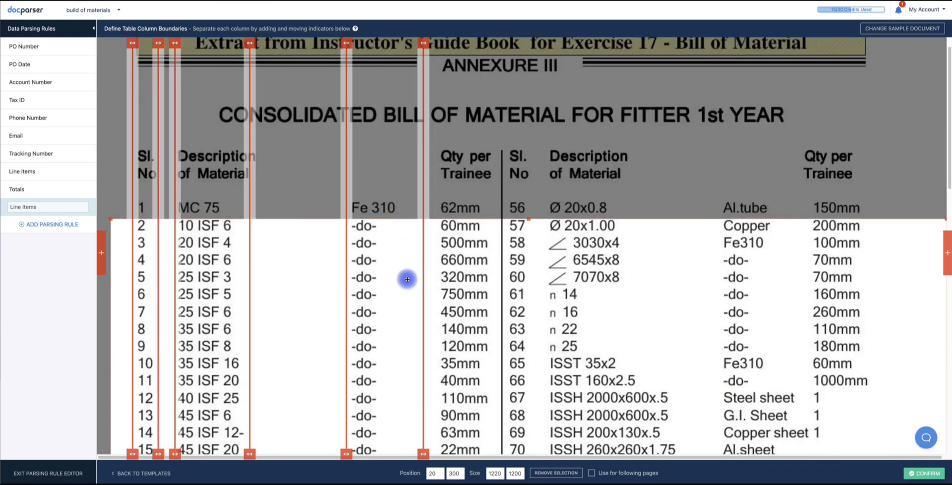
scroll("down", 3)
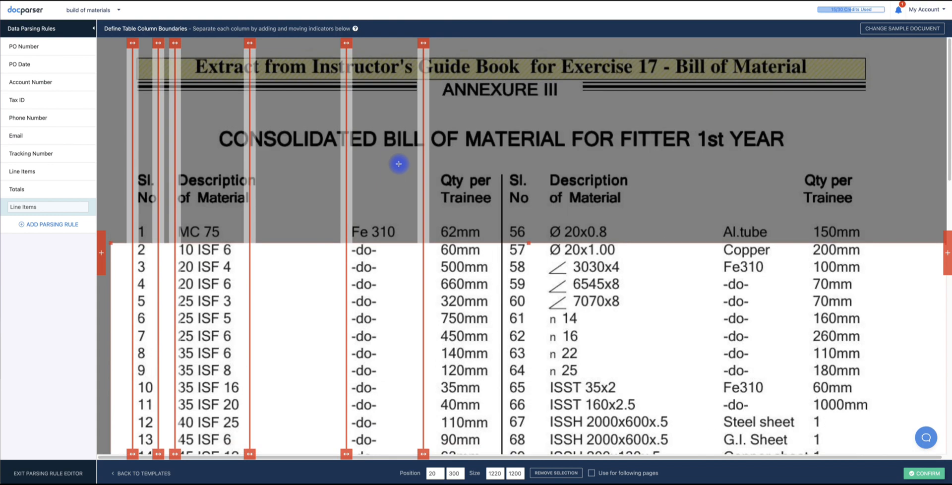
scroll("down", 3)
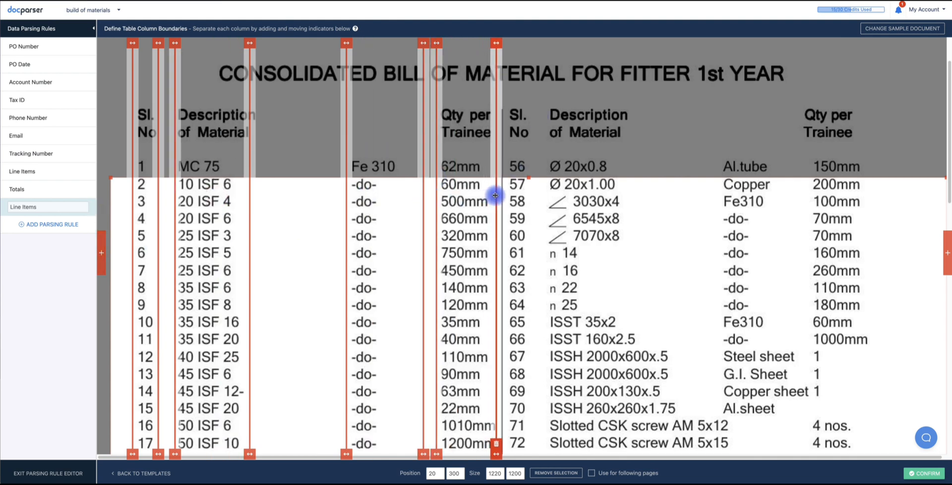
scroll("down", 3)
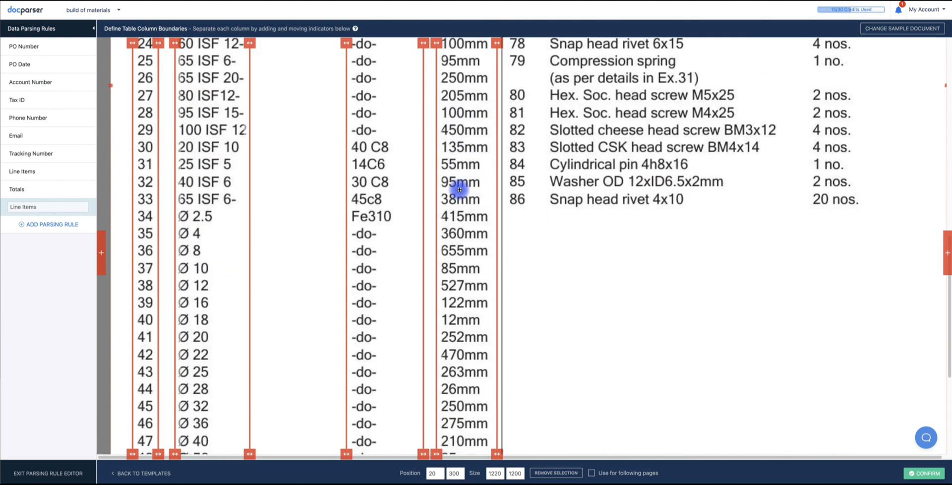
scroll("down", 3)
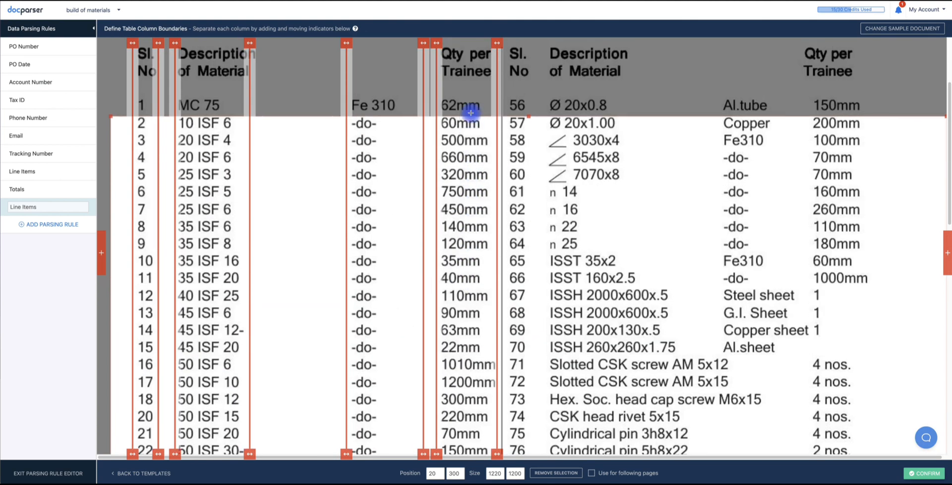
scroll("down", 3)
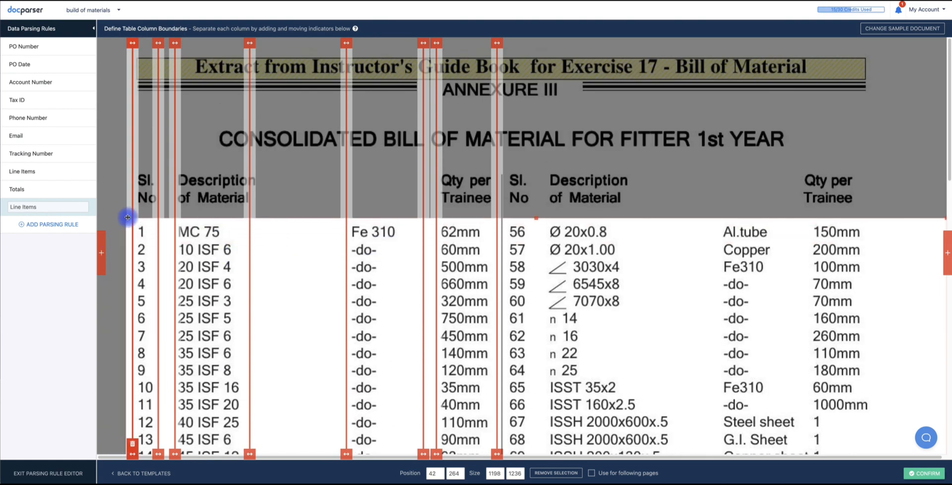
Step: Resize the selection box to the left half, from item 1 through item 55
left_click_drag(128, 217, 431, 236)
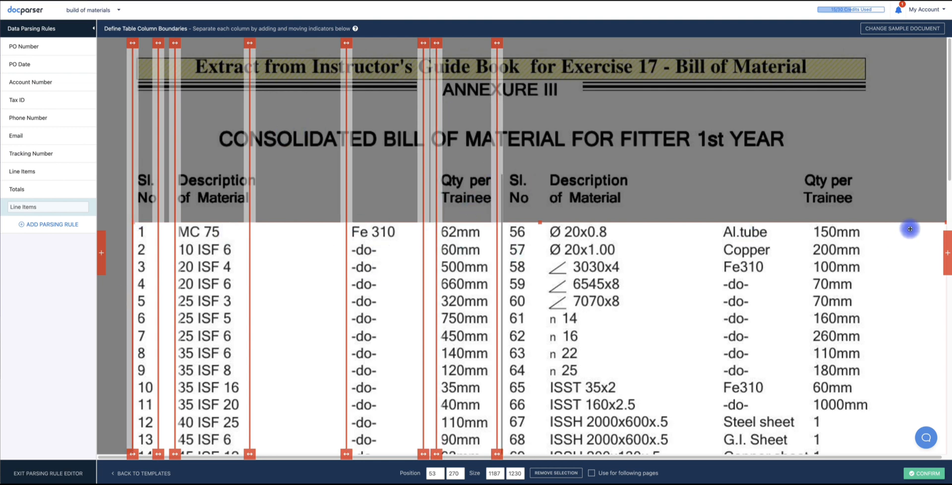
mouse_move(546, 190)
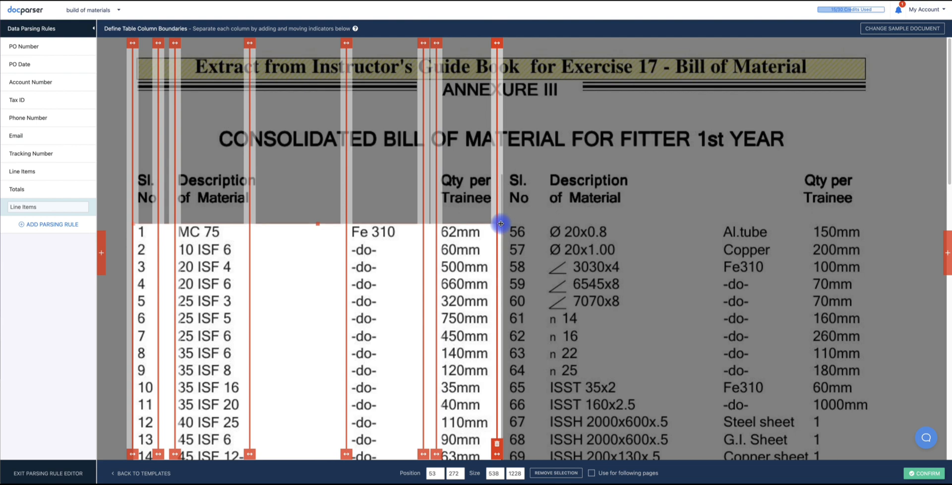
scroll("down", 3)
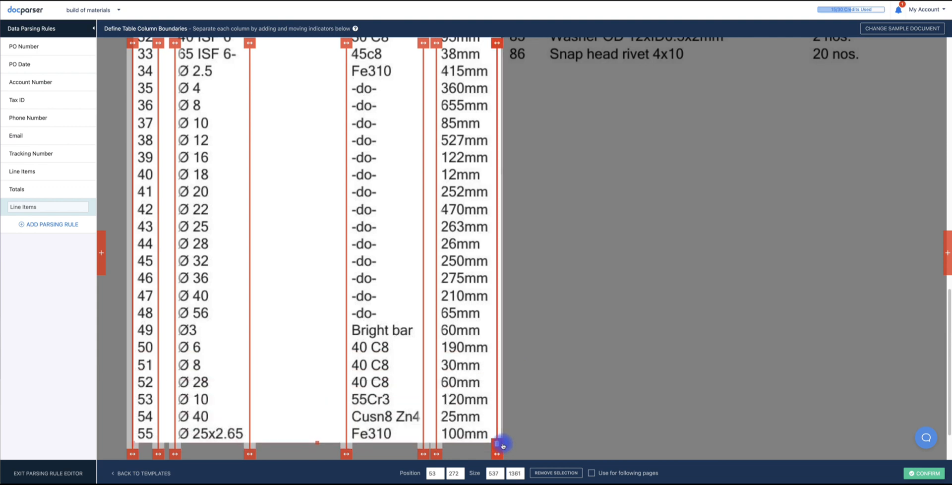
scroll("down", 3)
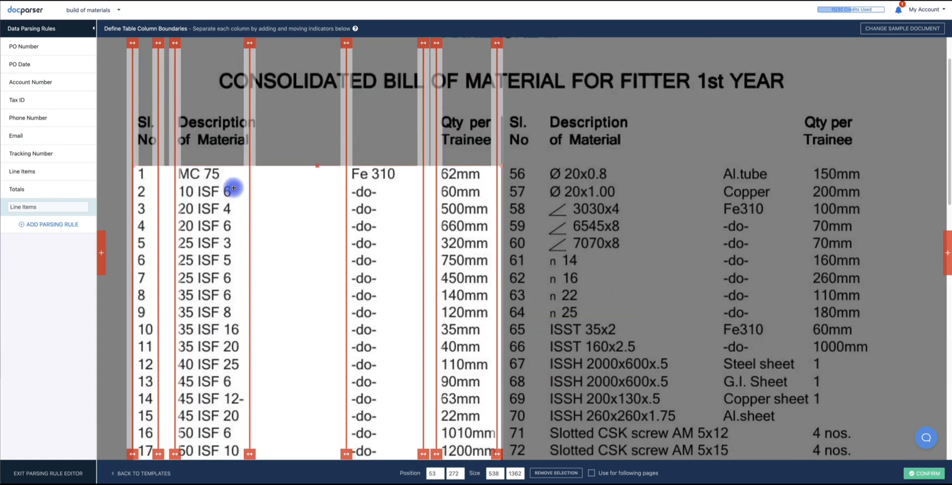
scroll("down", 3)
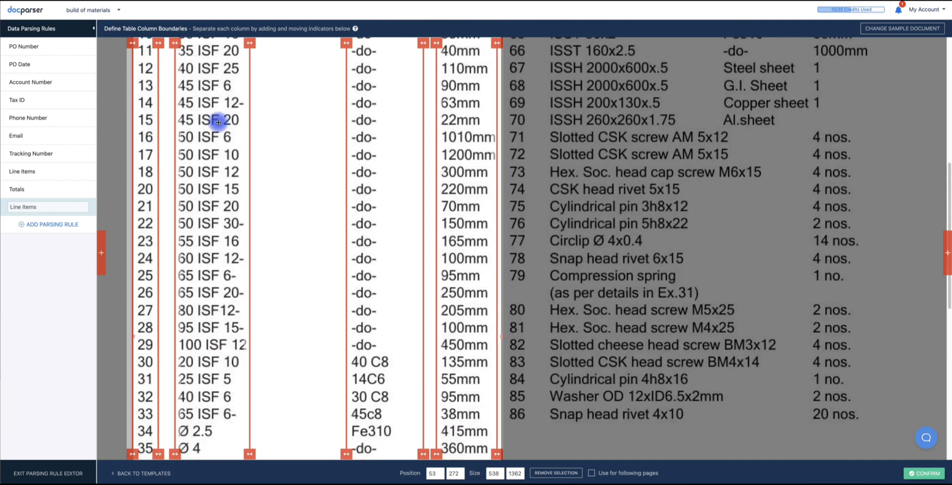
scroll("down", 3)
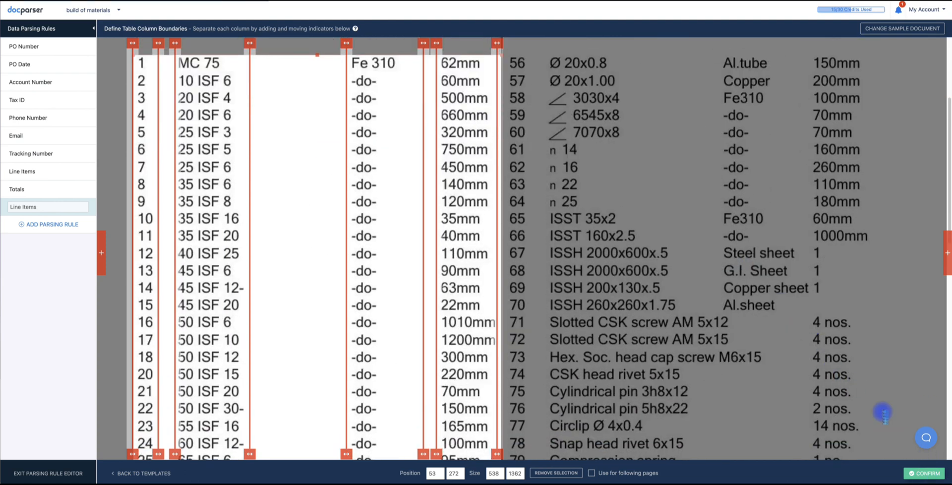
Step: Confirm the column boundaries and view the available table filter options
left_click(926, 472)
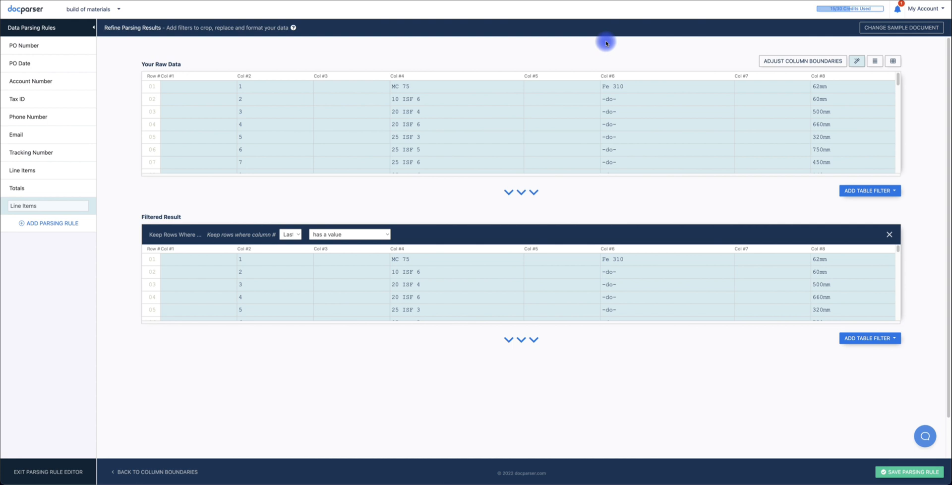
mouse_move(602, 44)
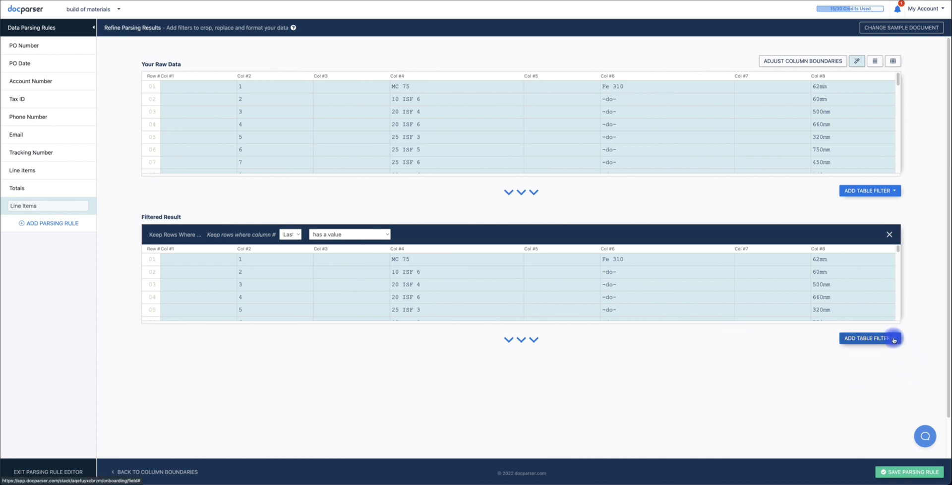
left_click(869, 338)
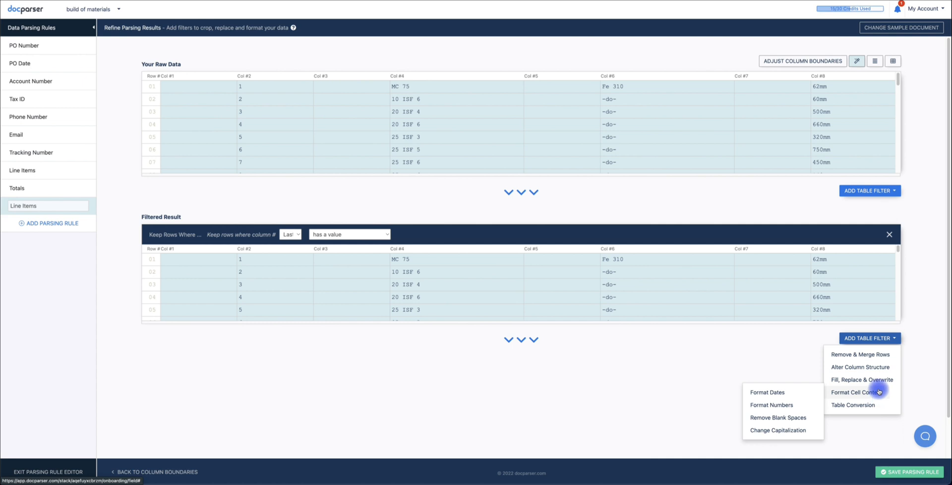
mouse_move(878, 411)
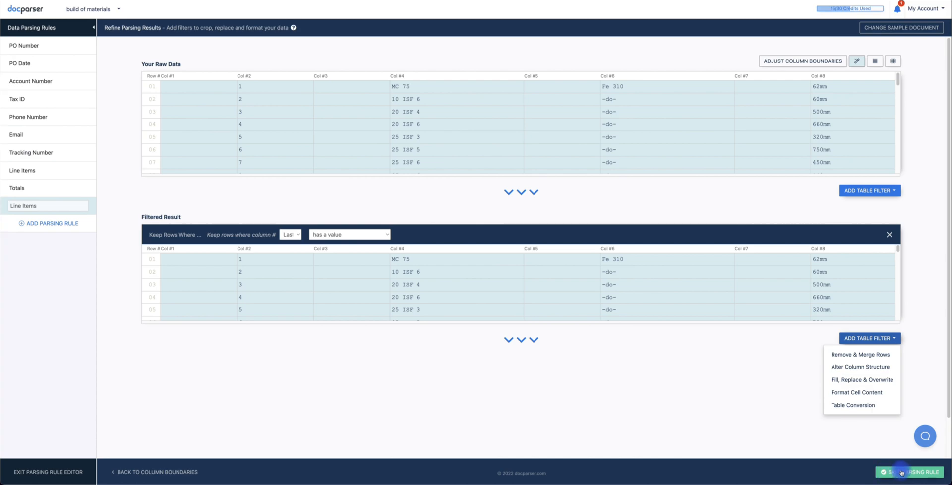
Step: Save the Line Items rule, then exit and re-parse the documents
left_click(901, 472)
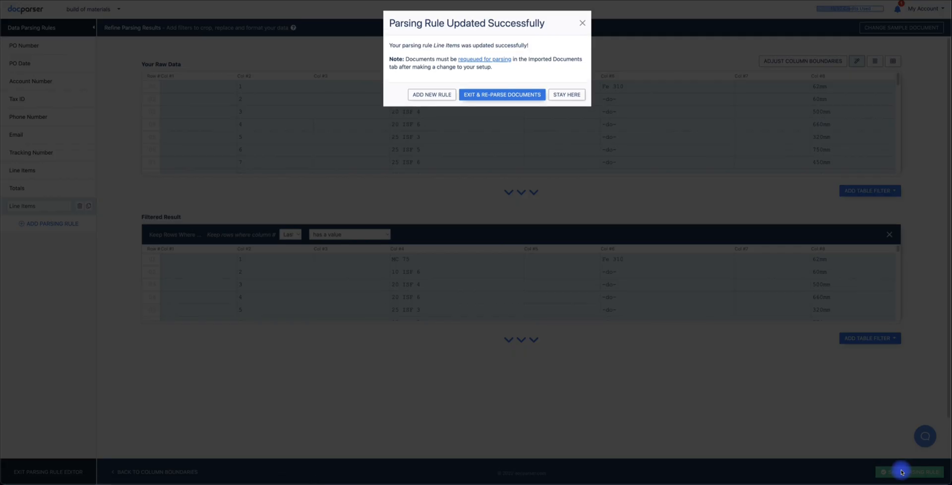
left_click(502, 96)
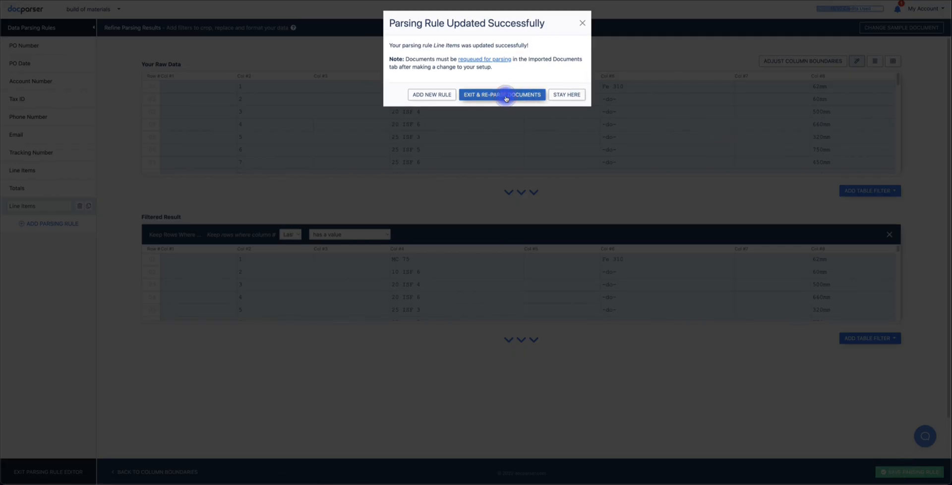
left_click(502, 94)
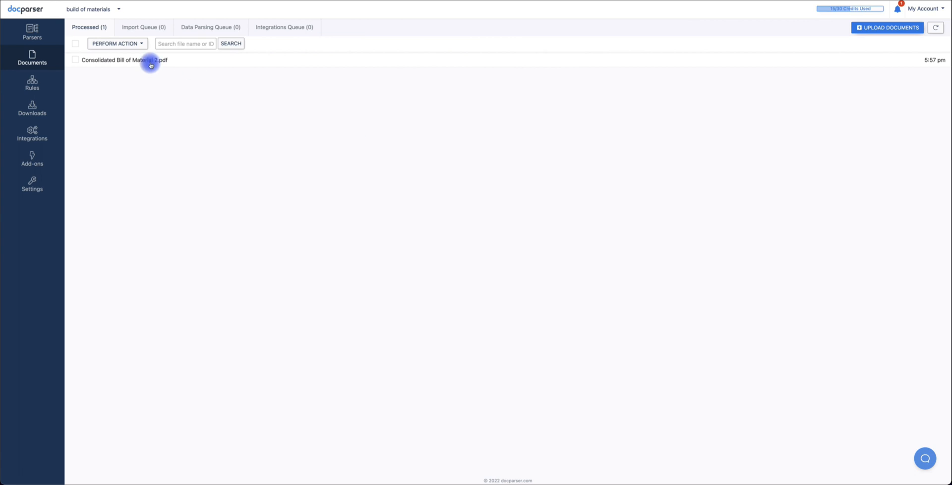
mouse_move(142, 65)
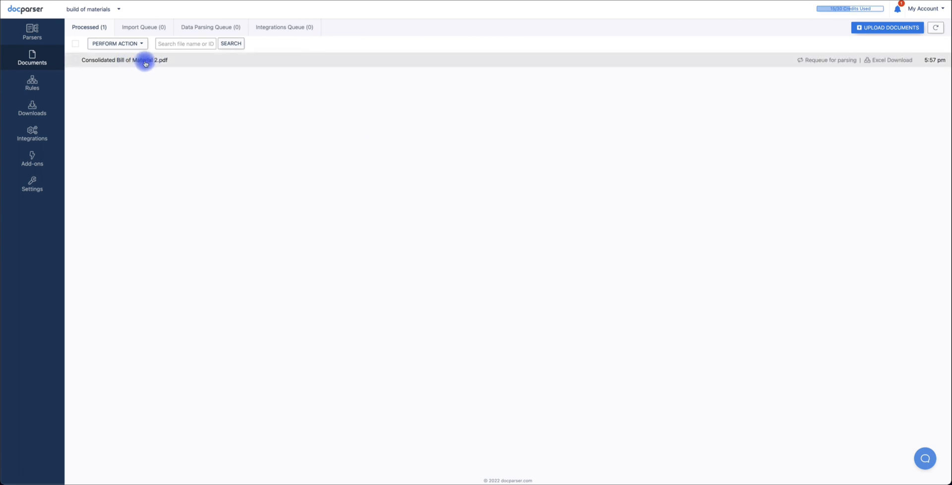
Step: Open the parsed data for Consolidated Bill of Material 2.pdf and scroll to the Line Items rows
left_click(144, 59)
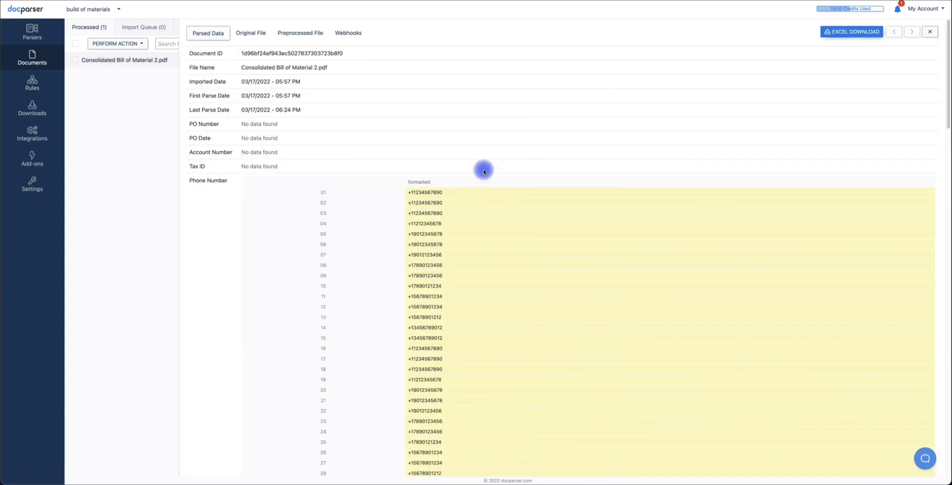
scroll("down", 3)
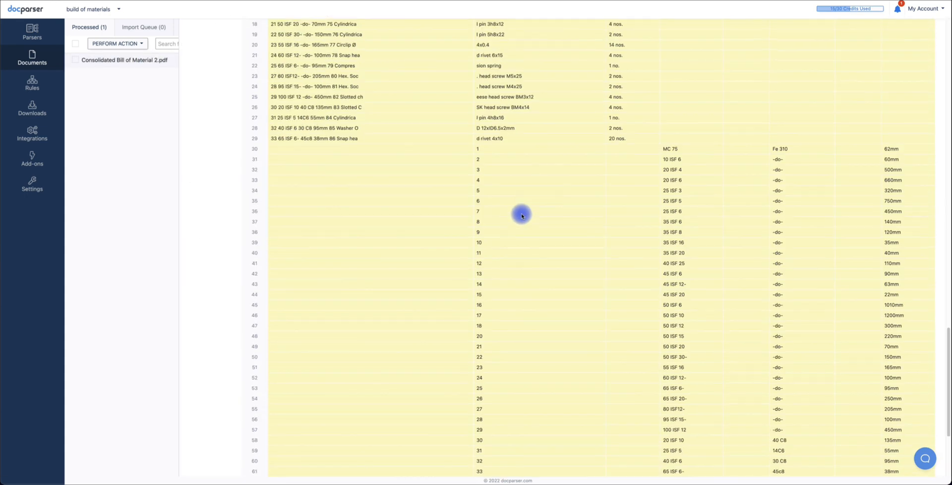
scroll("down", 3)
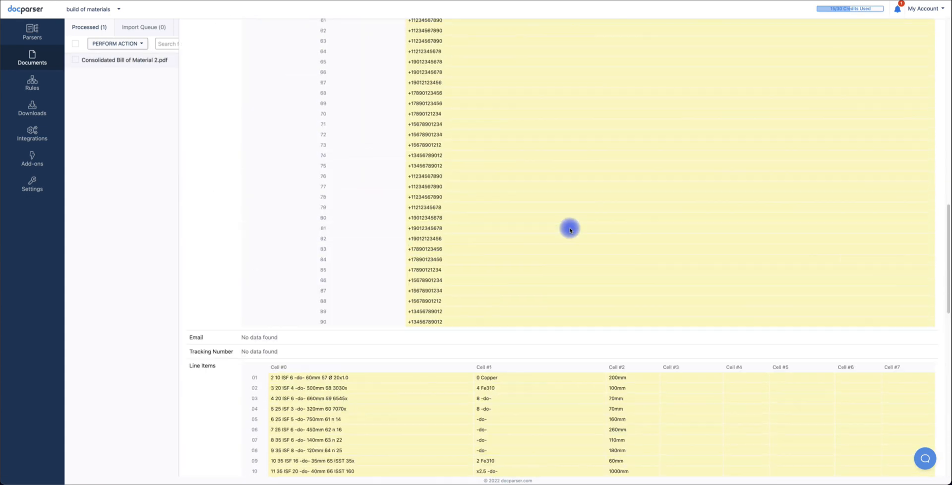